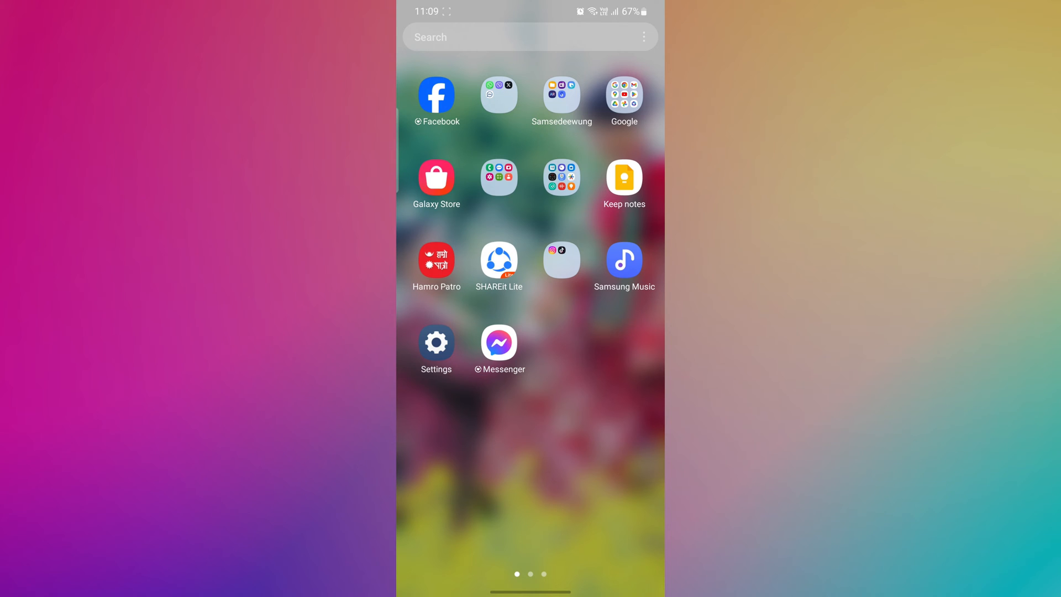
Launch Messenger from the home screen so the Chats list appears
left_click(498, 342)
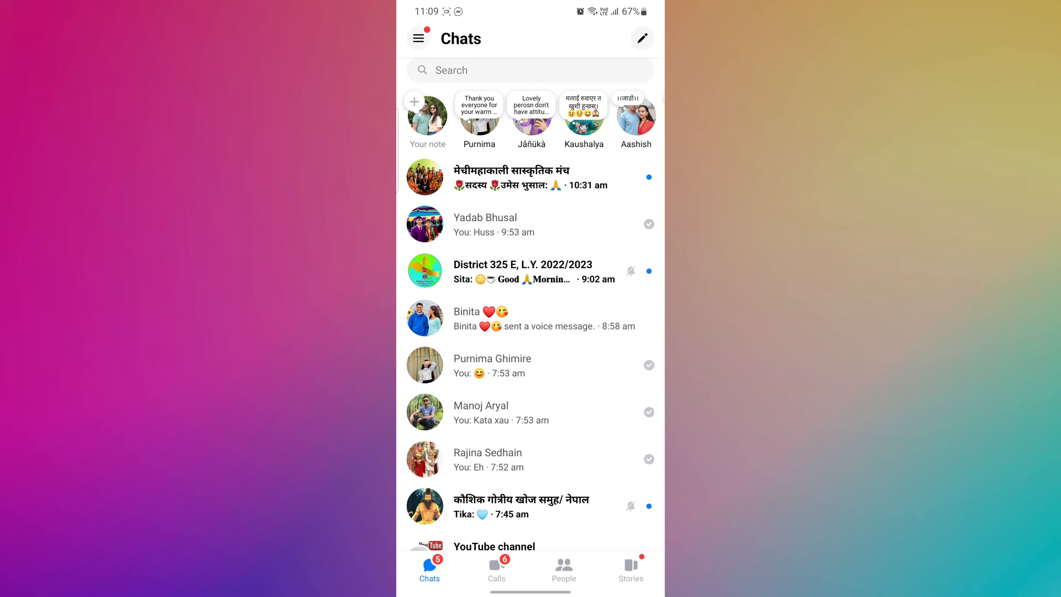
Go to the Me settings page via the side menu and scroll to Preferences
left_click(419, 38)
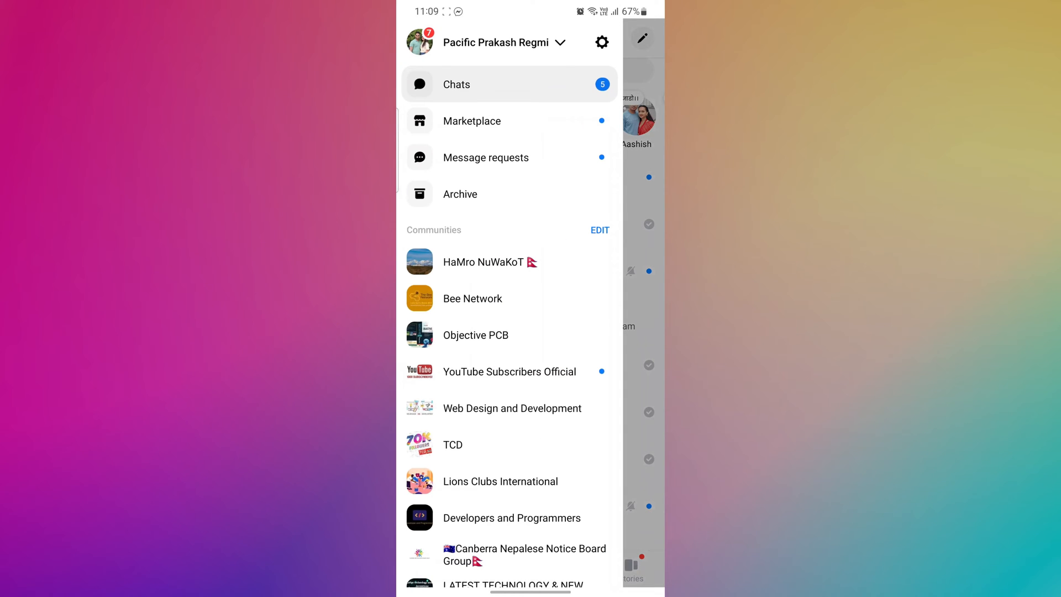
left_click(496, 42)
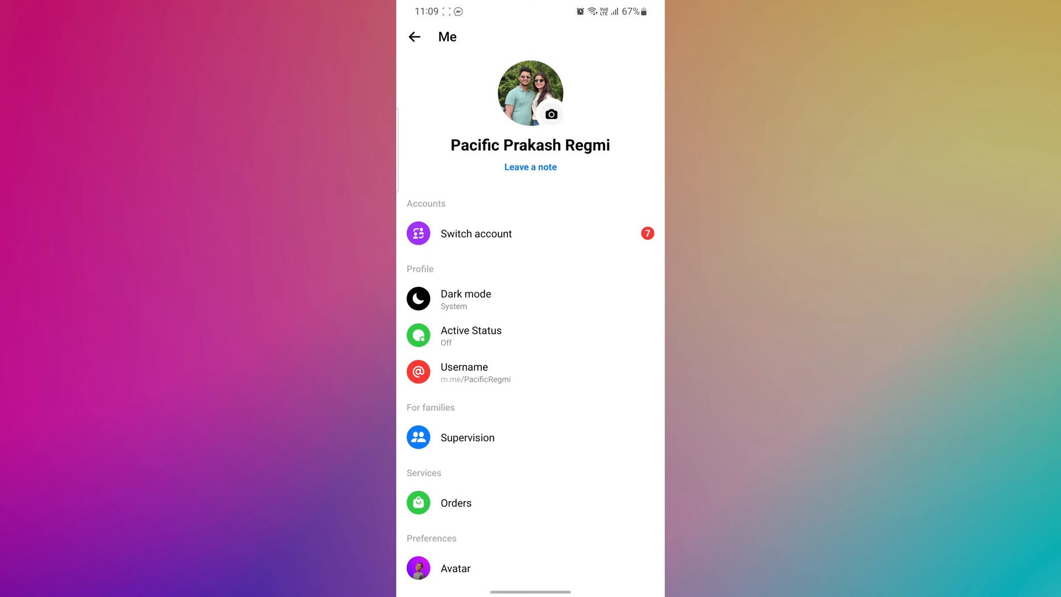
scroll("down", 3)
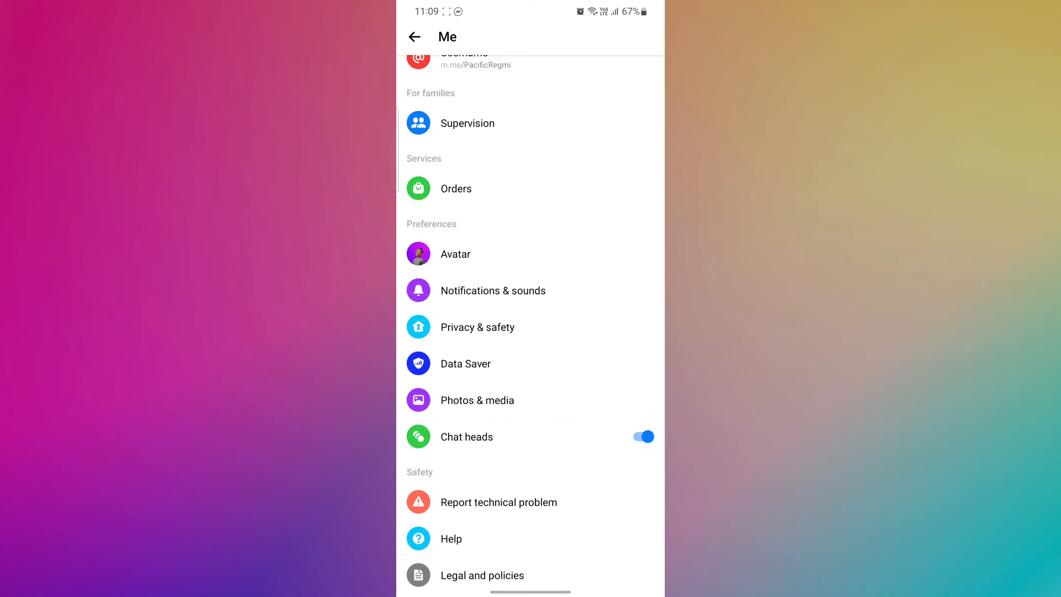
Reach the Blocked accounts list under Privacy & safety
left_click(478, 328)
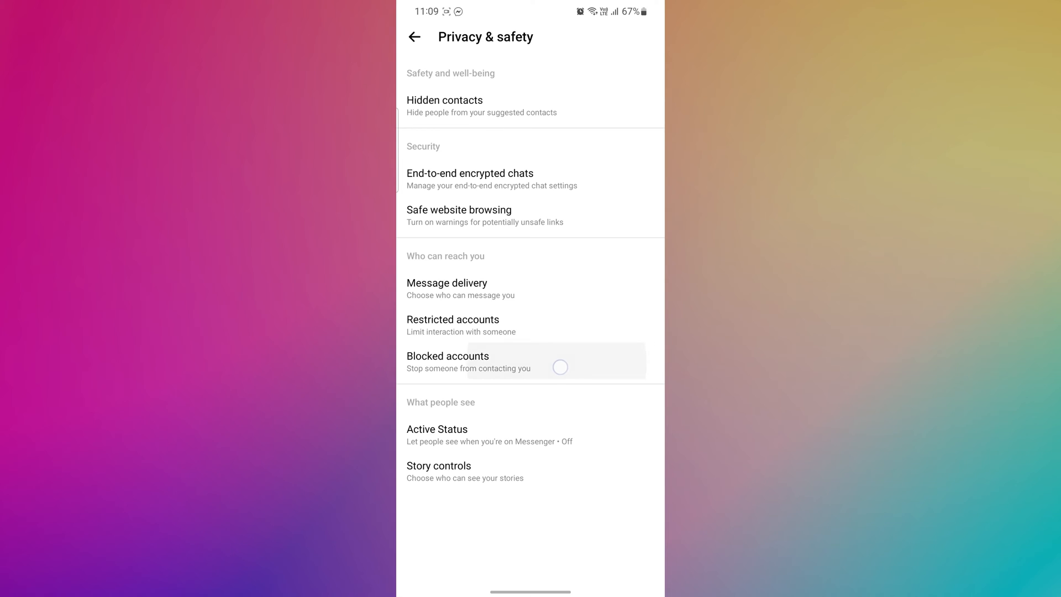
left_click(448, 362)
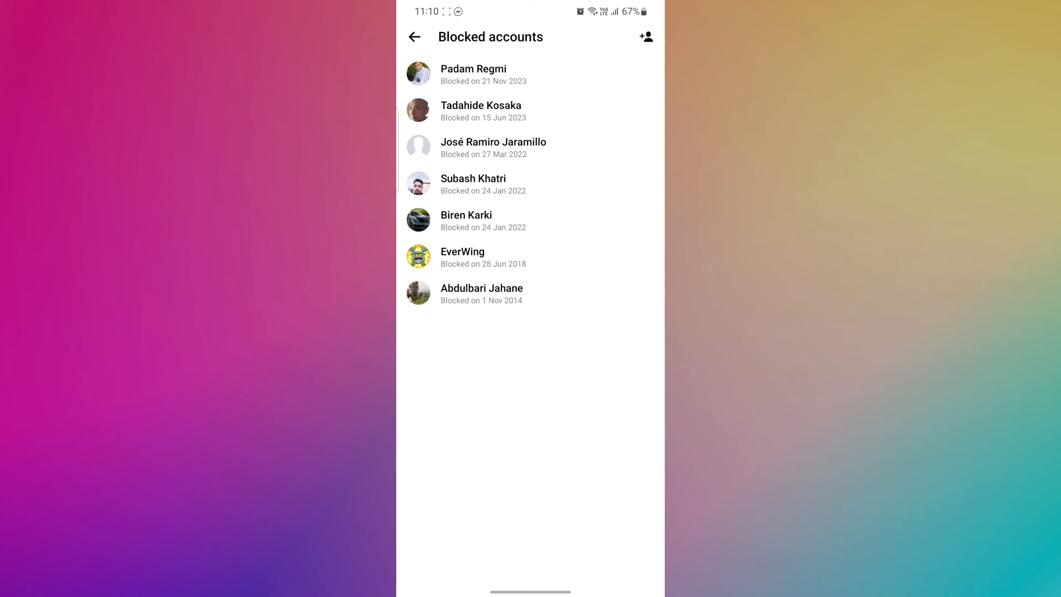
Unblock the top blocked contact's messages and calls, then return to the Me page
left_click(474, 74)
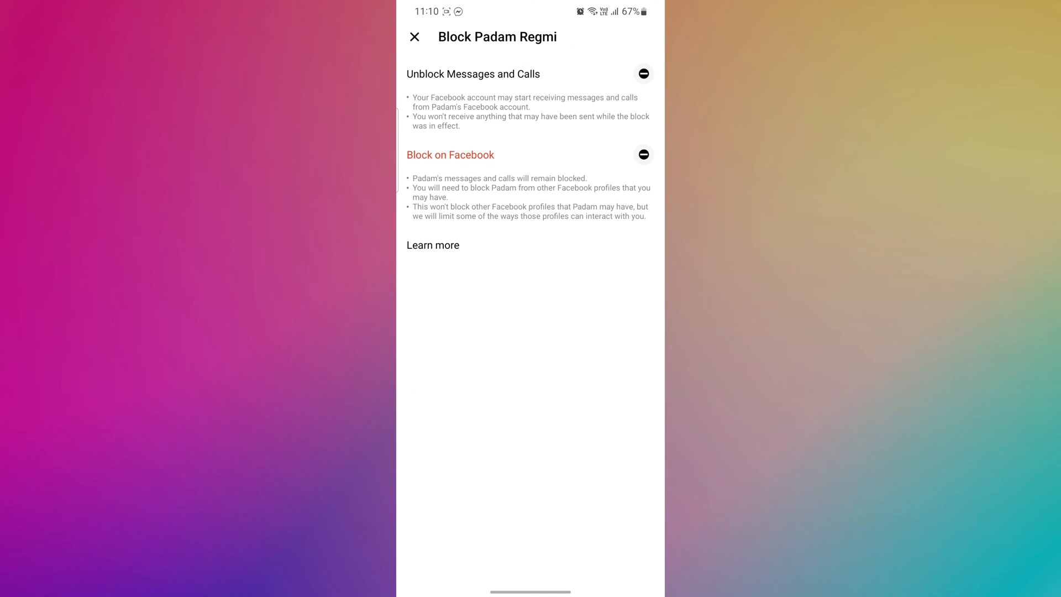
left_click(473, 74)
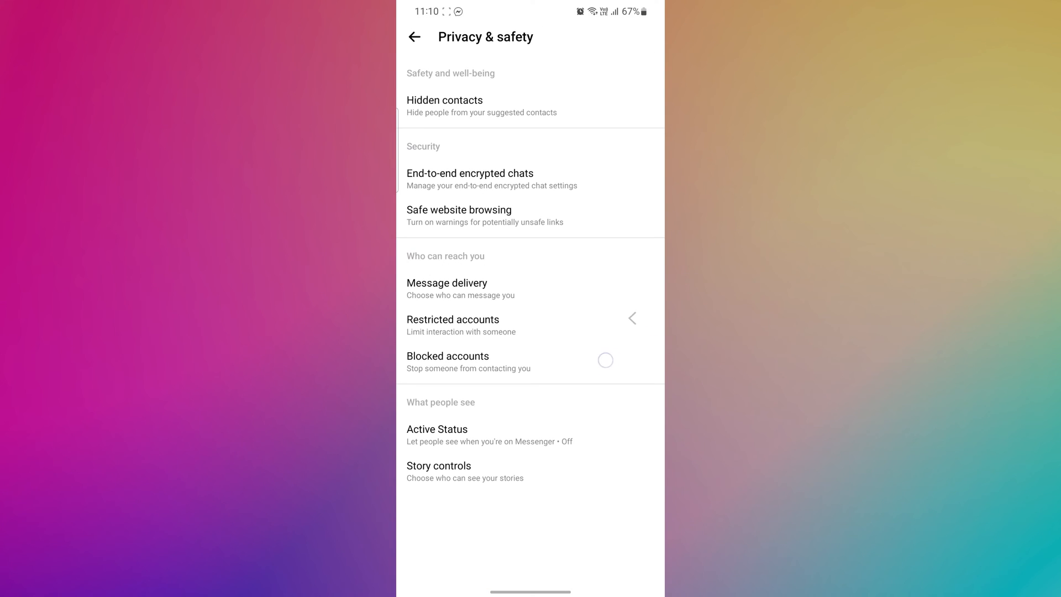
left_click(415, 37)
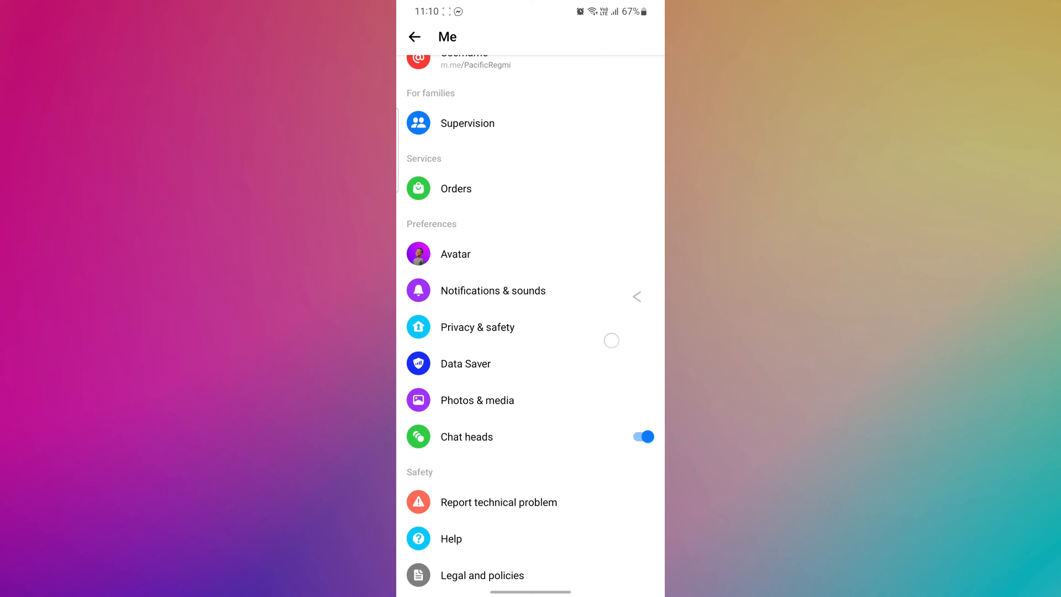